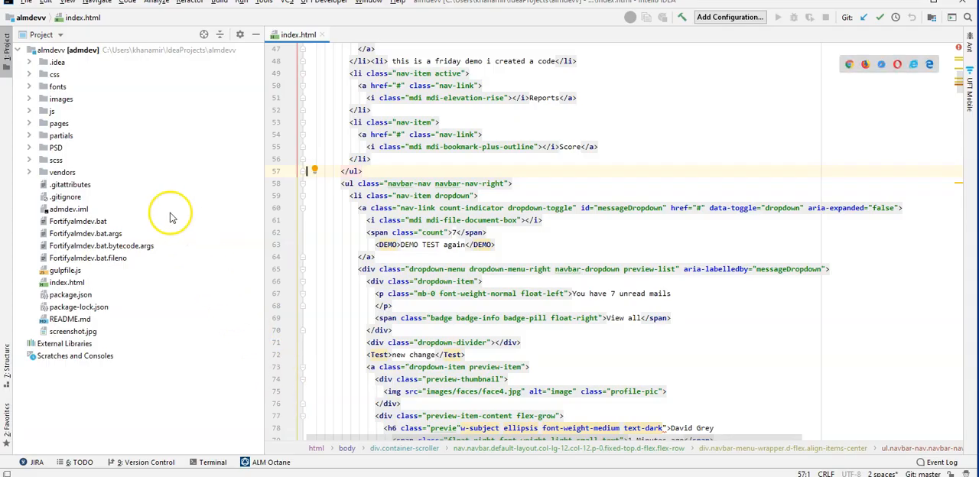
# Step: Search Settings for 'ALM' to confirm the ALM Octane plugin is installed
pyautogui.click(28, 2)
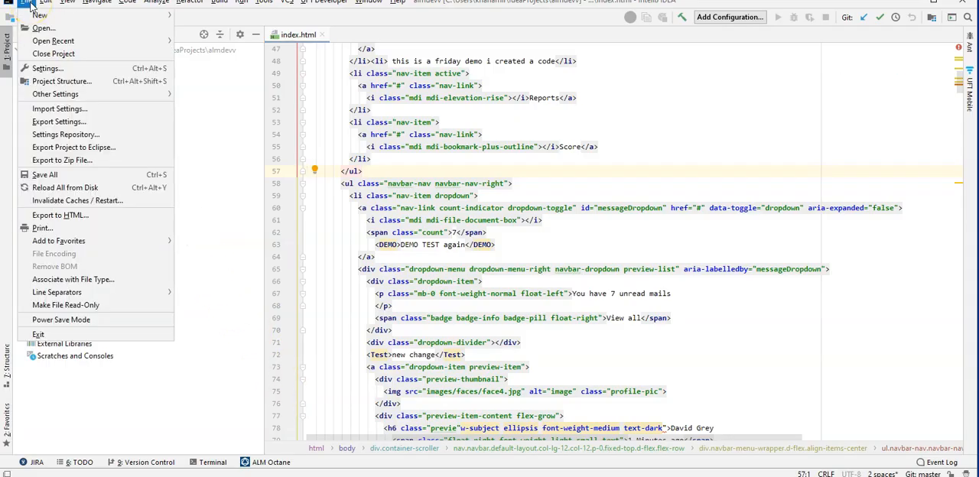
pyautogui.moveTo(46, 68)
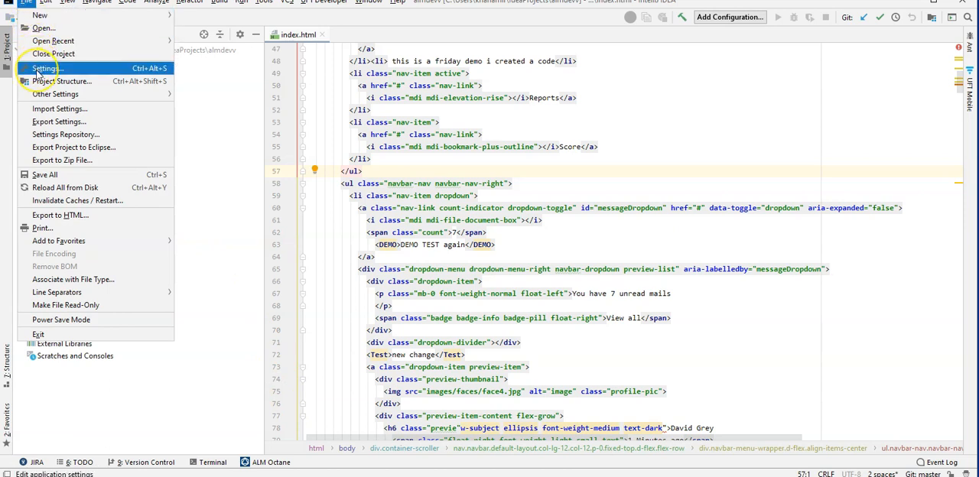
pyautogui.click(44, 68)
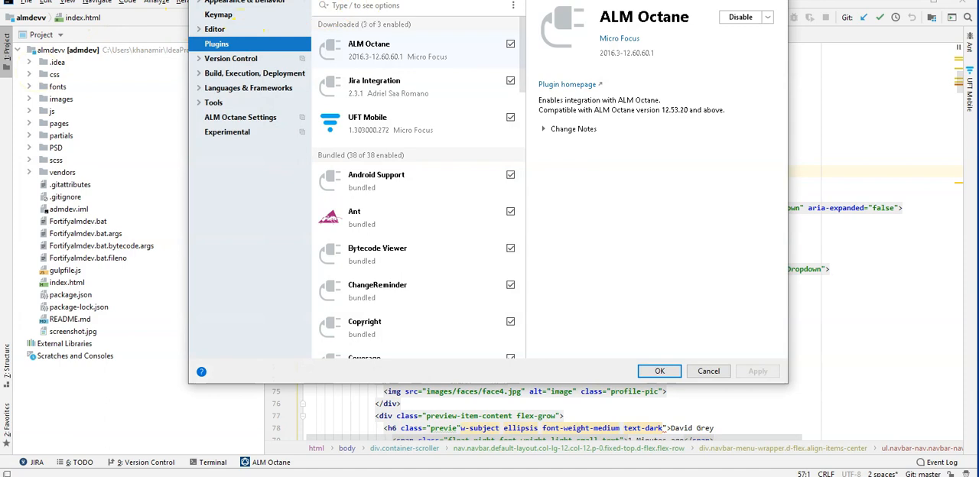
pyautogui.write('ALM Octane')
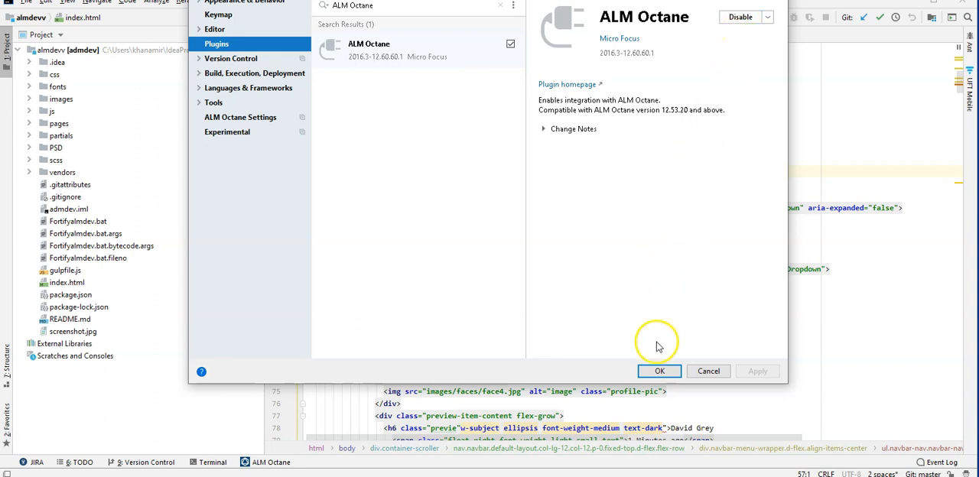
pyautogui.click(659, 371)
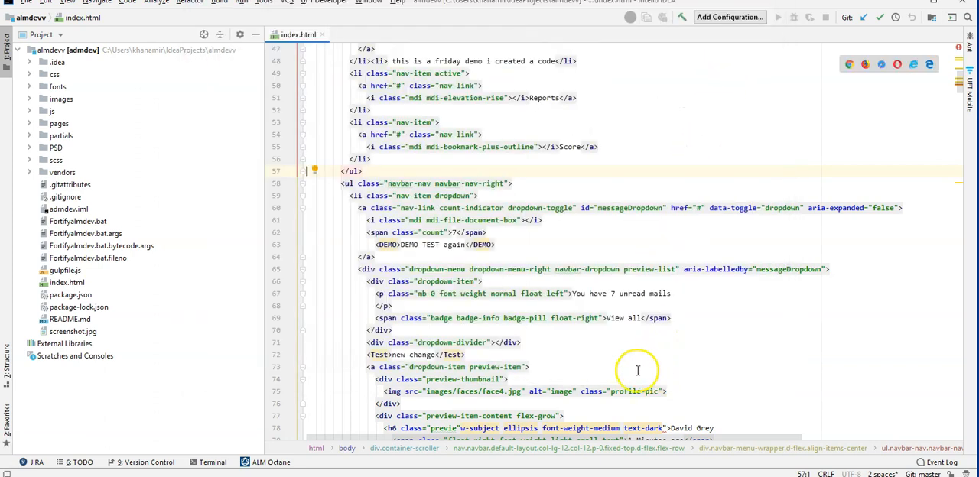
# Step: Test the ALM Octane server connection successfully and save those settings
pyautogui.click(29, 1)
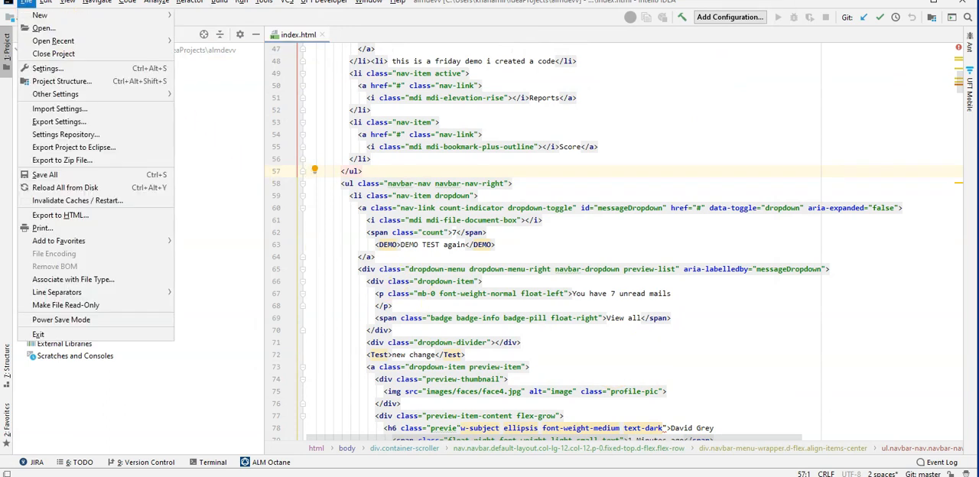
pyautogui.click(47, 68)
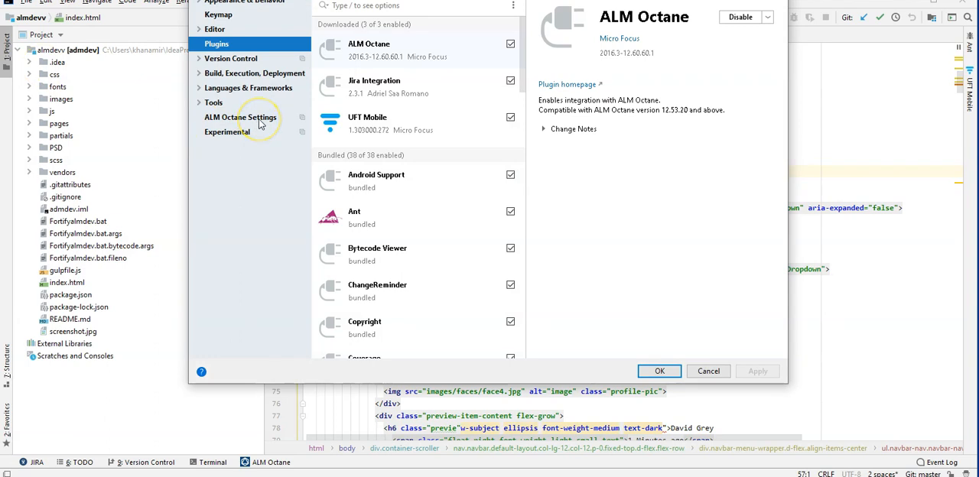
pyautogui.click(240, 117)
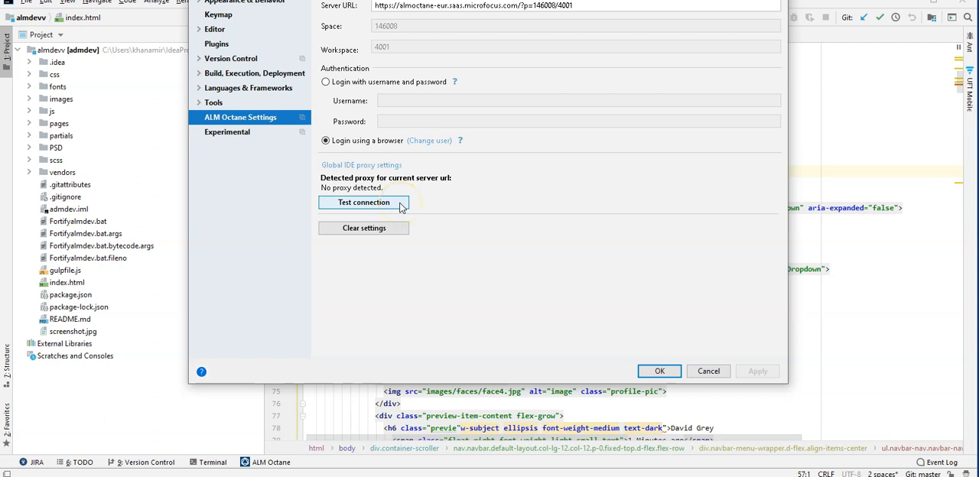
pyautogui.click(363, 201)
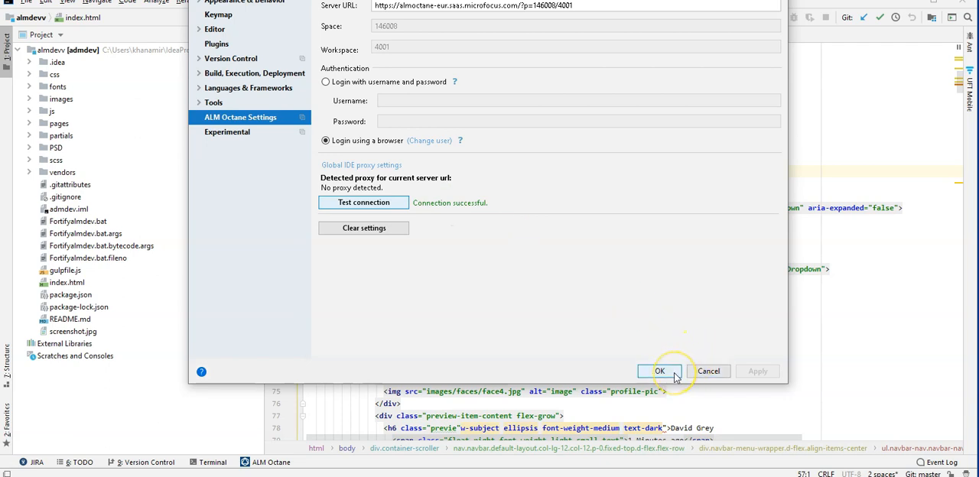
pyautogui.click(659, 371)
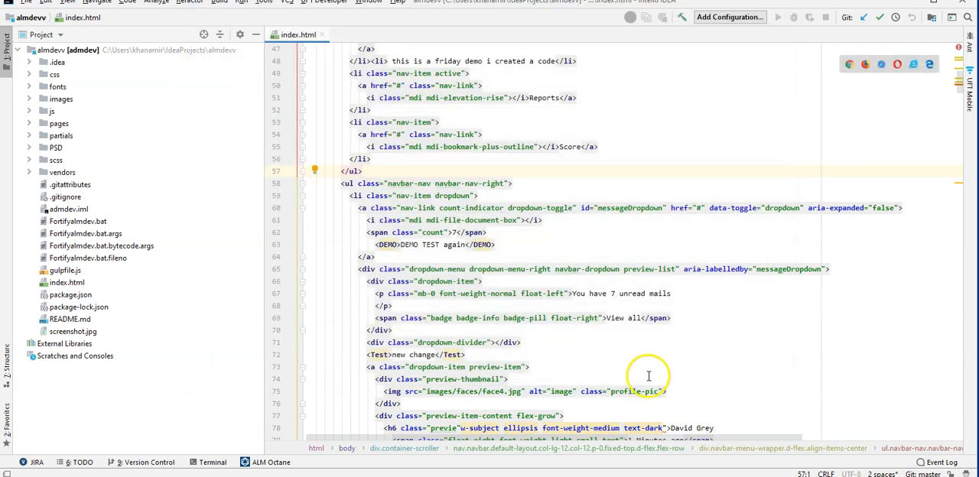
pyautogui.moveTo(614, 375)
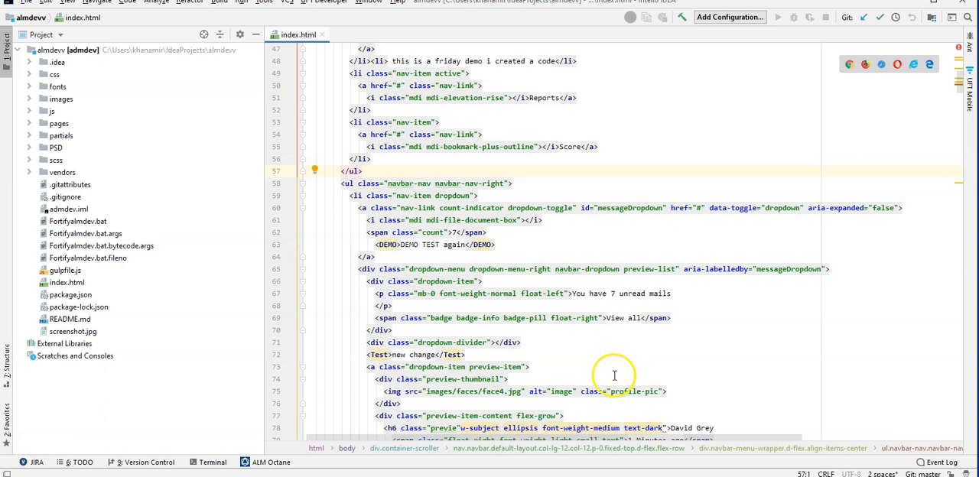
pyautogui.moveTo(273, 462)
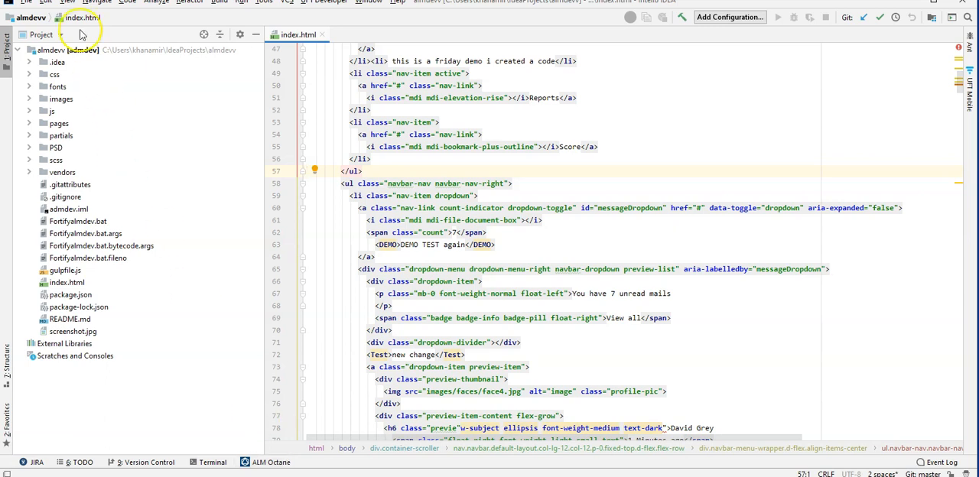
# Step: Open the ALM Octane tool window showing the assigned requirement document and test
pyautogui.click(67, 2)
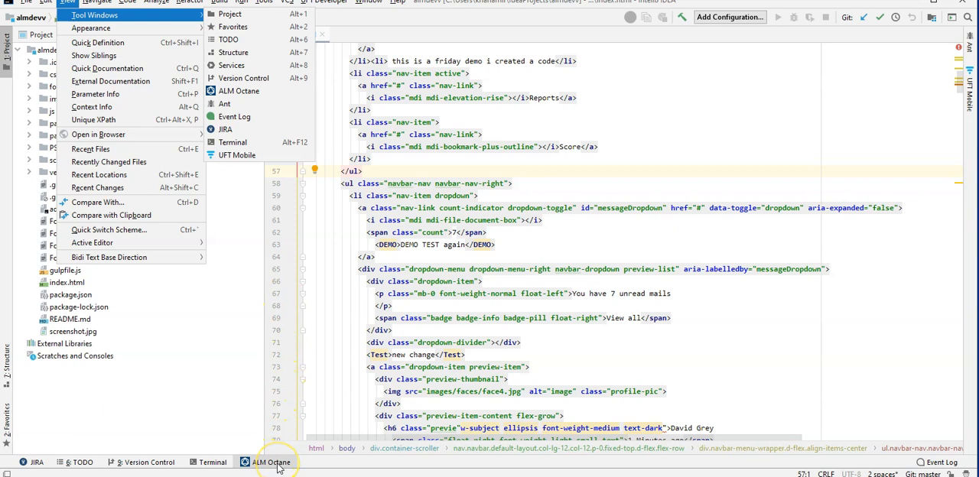
pyautogui.click(268, 462)
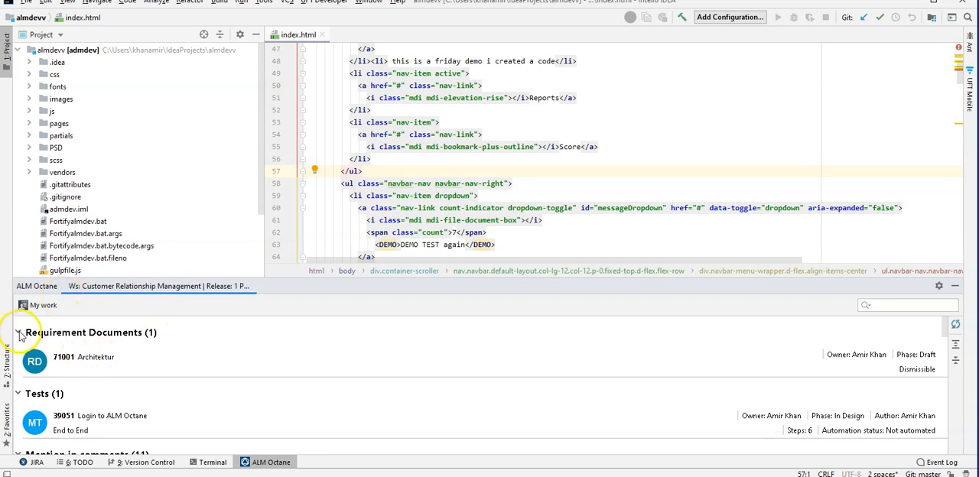
# Step: Collapse Requirement Documents, re-expand Runs, and open defect 6025 in its own tab
pyautogui.click(18, 332)
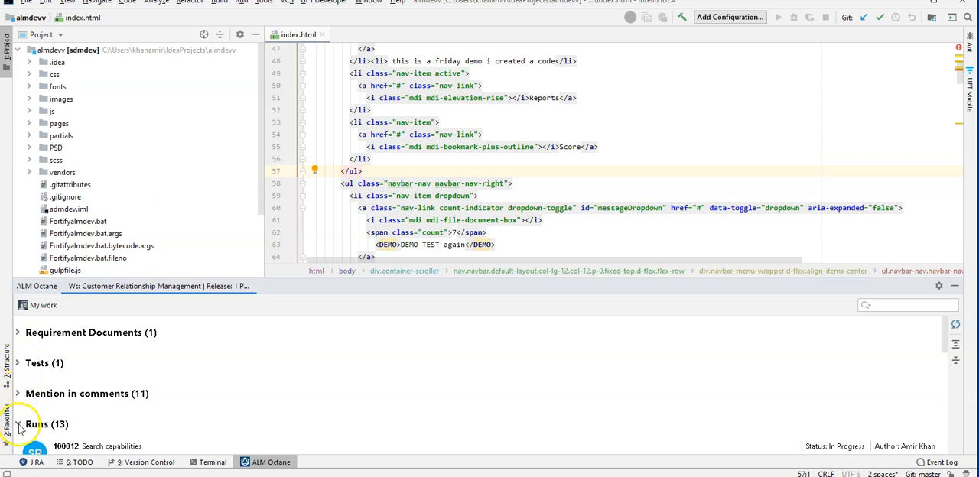
pyautogui.click(18, 425)
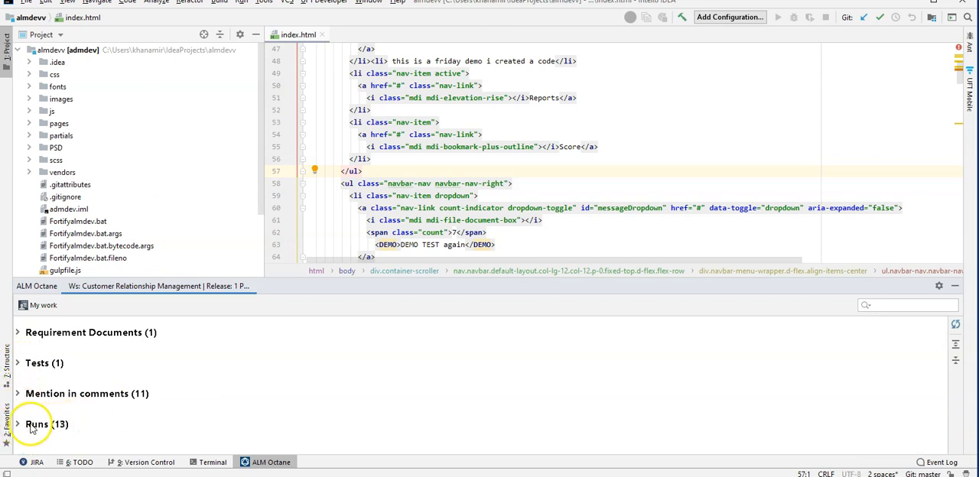
pyautogui.click(37, 424)
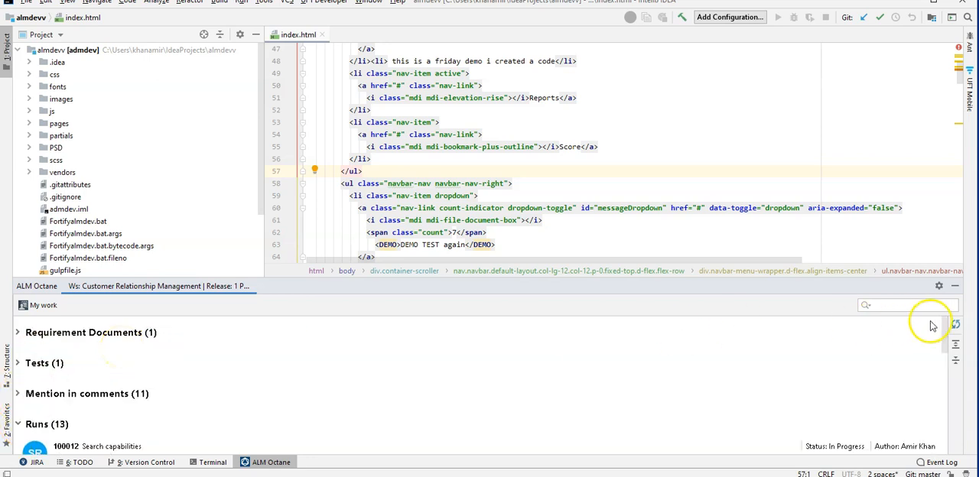
pyautogui.click(955, 324)
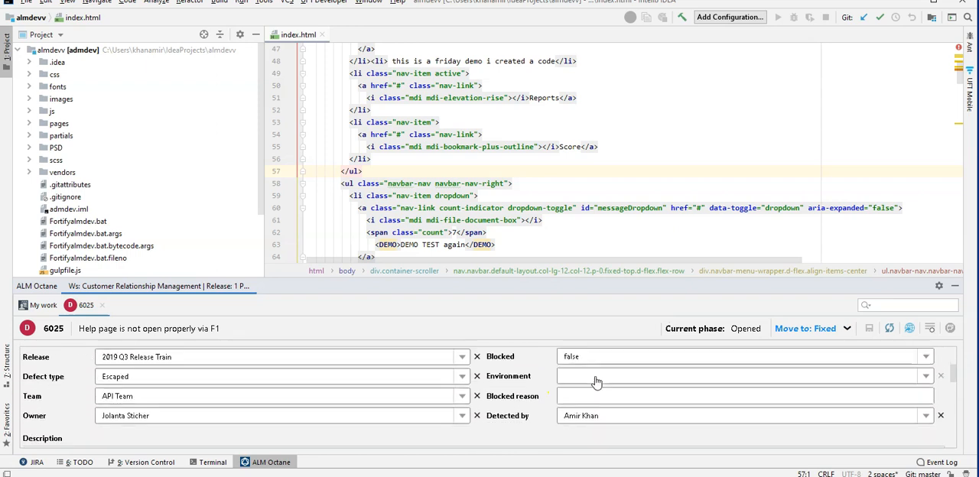
pyautogui.scroll(-3)
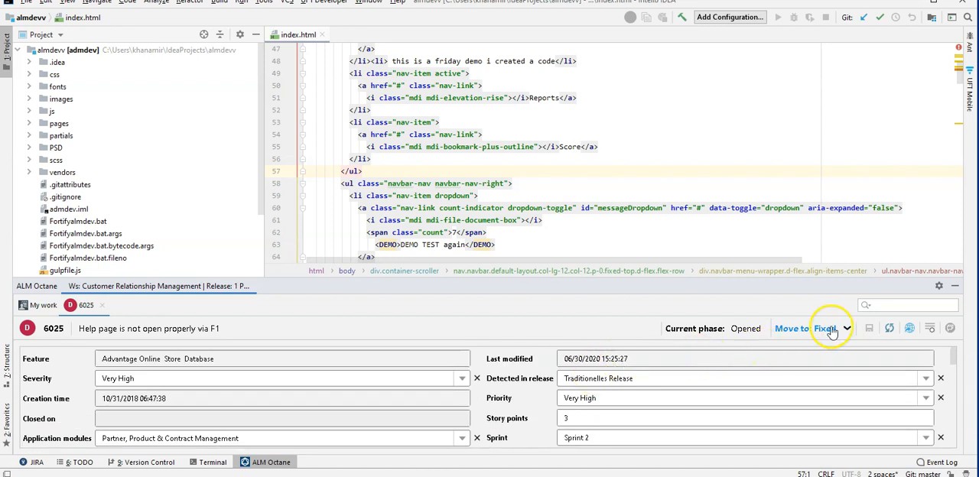
pyautogui.moveTo(826, 328)
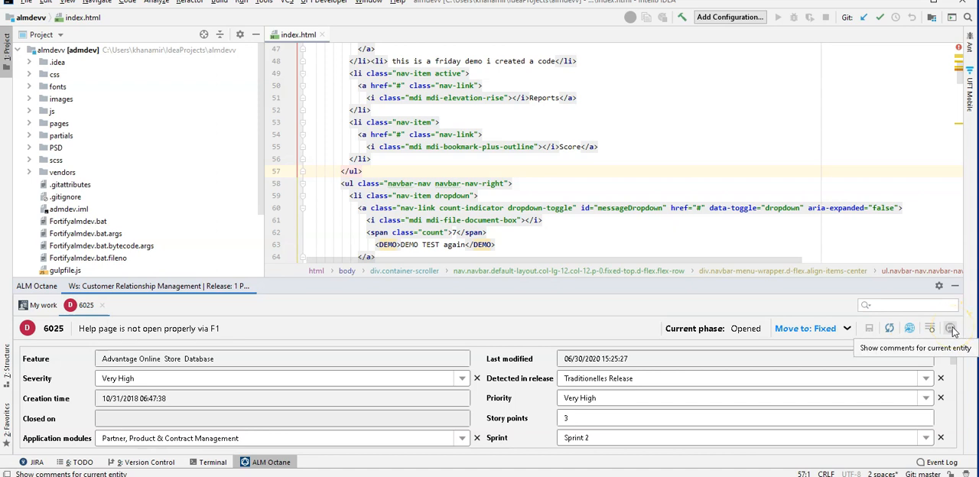
pyautogui.click(951, 328)
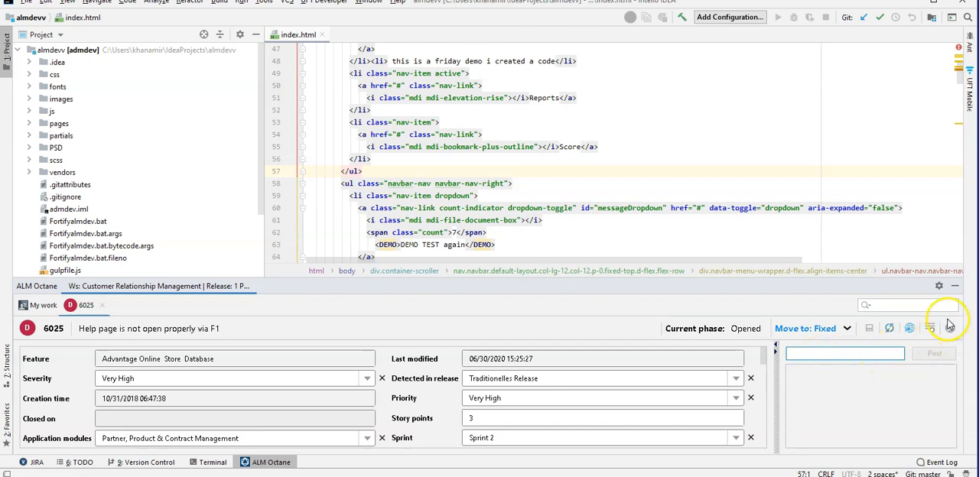
pyautogui.click(930, 328)
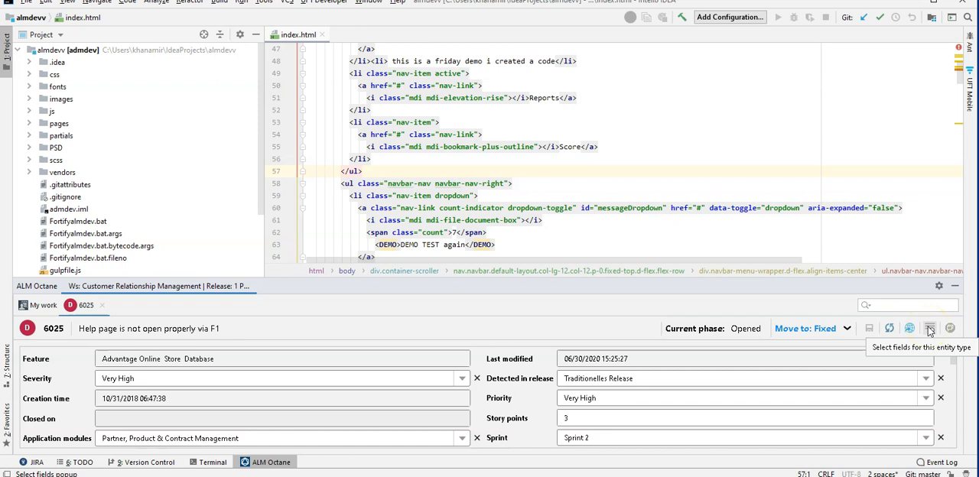
pyautogui.click(929, 328)
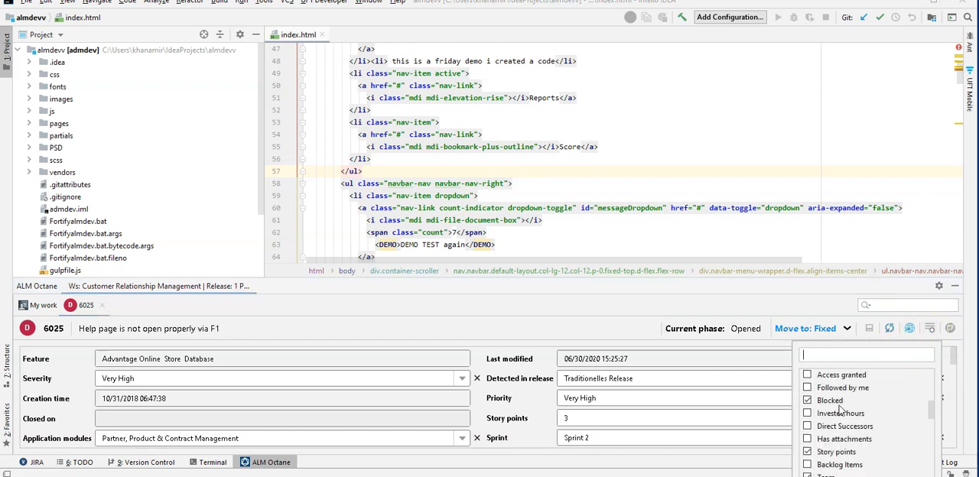
pyautogui.scroll(-3)
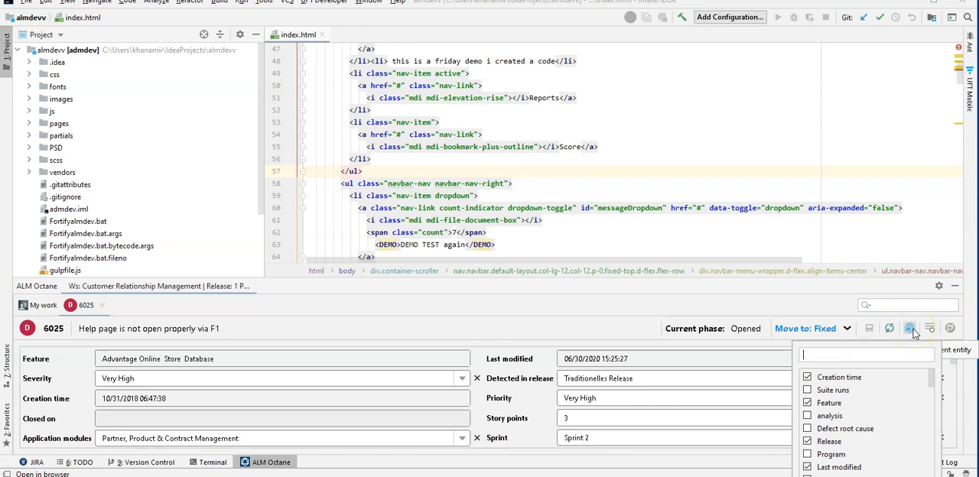
pyautogui.click(910, 328)
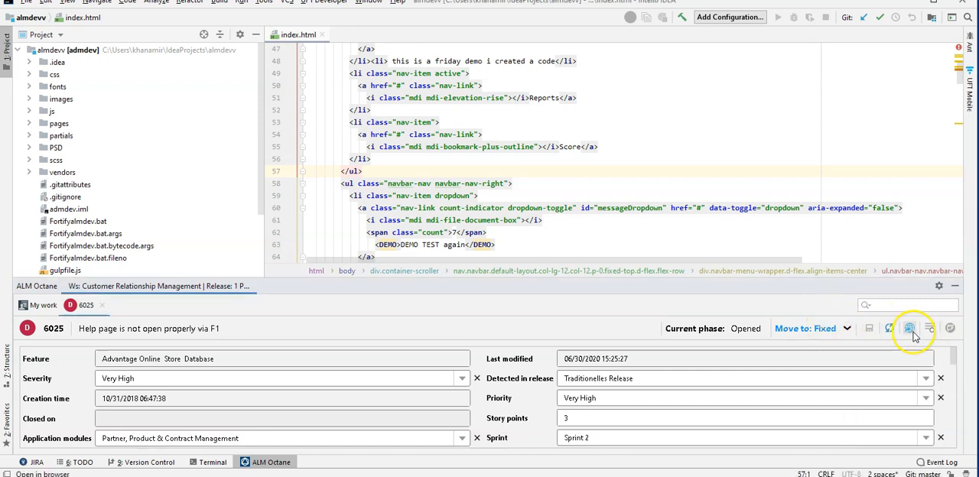
pyautogui.moveTo(909, 328)
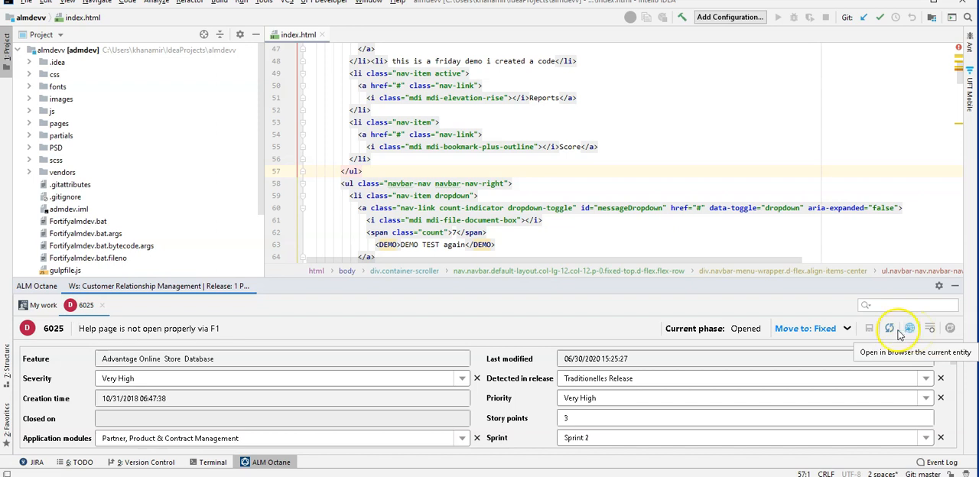
pyautogui.moveTo(297, 348)
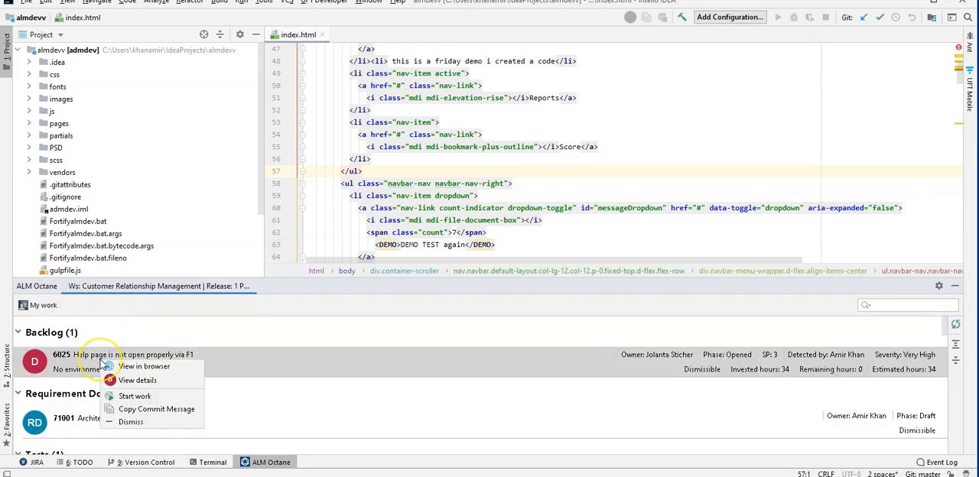
pyautogui.moveTo(136, 380)
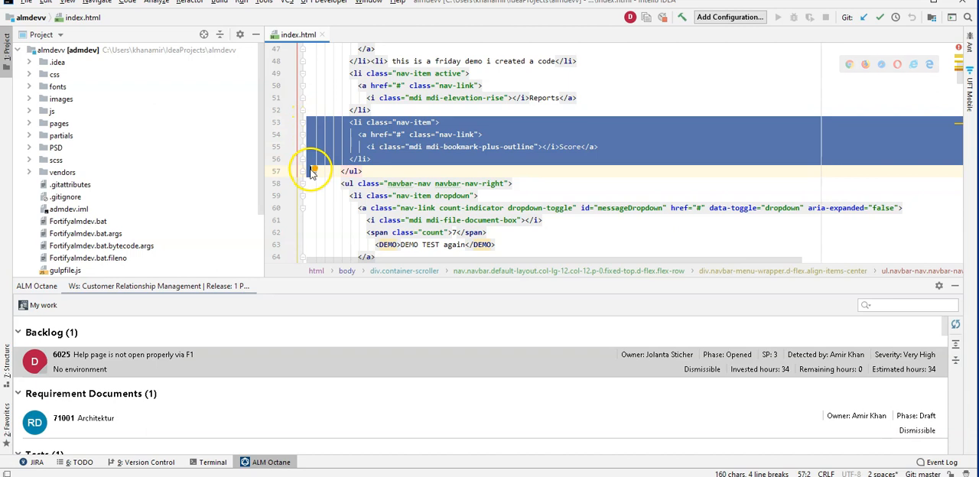
# Step: Rename the copied Score nav item to 'Help page' and stop work on defect 6025
pyautogui.click(428, 158)
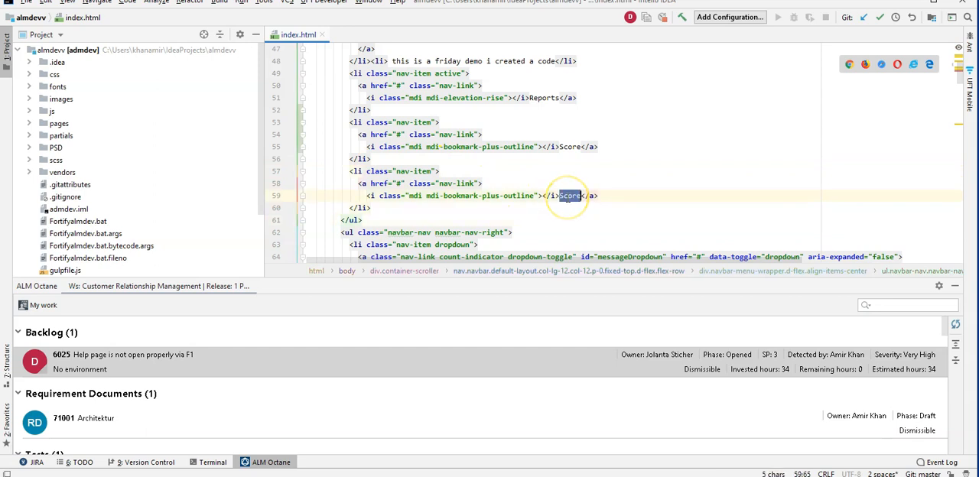
pyautogui.write('Help page')
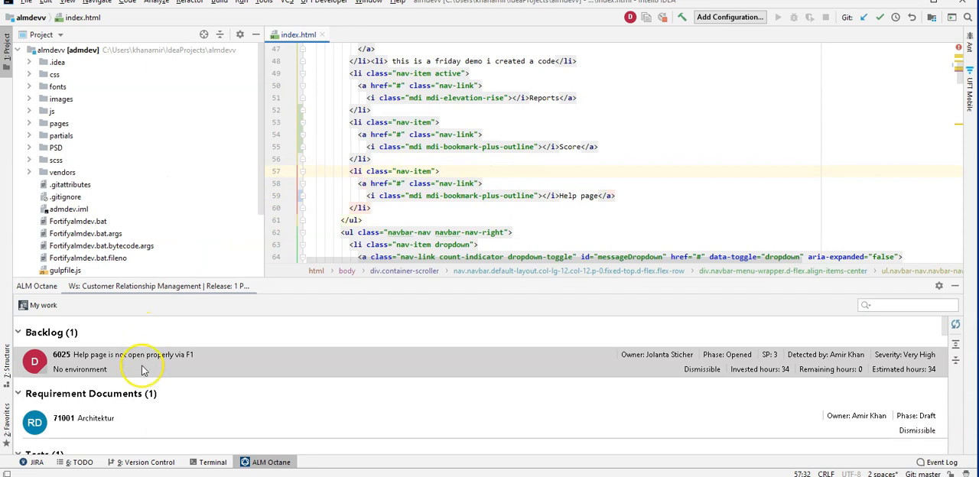
pyautogui.rightClick(141, 354)
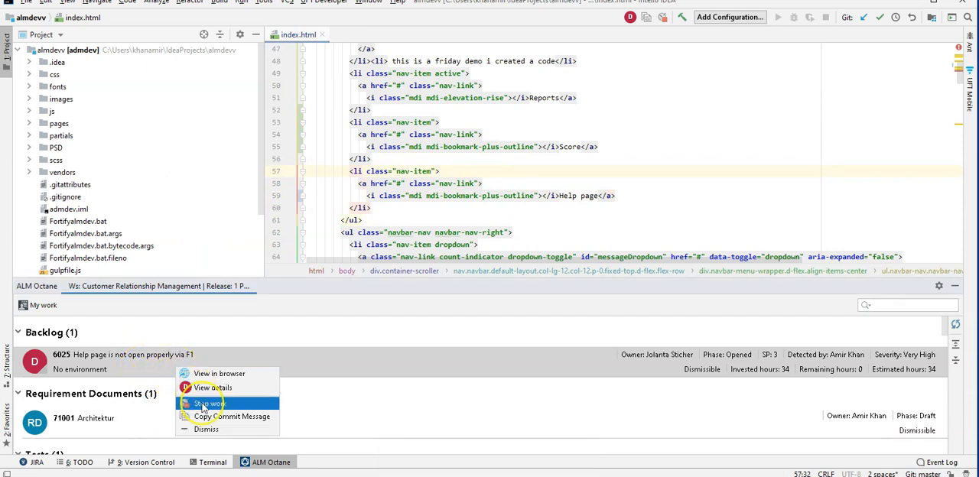
pyautogui.click(208, 404)
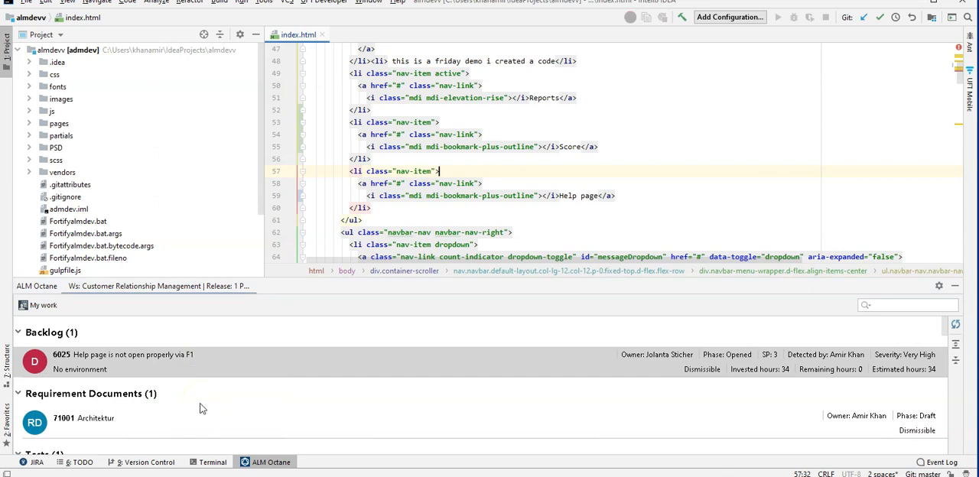
pyautogui.moveTo(331, 30)
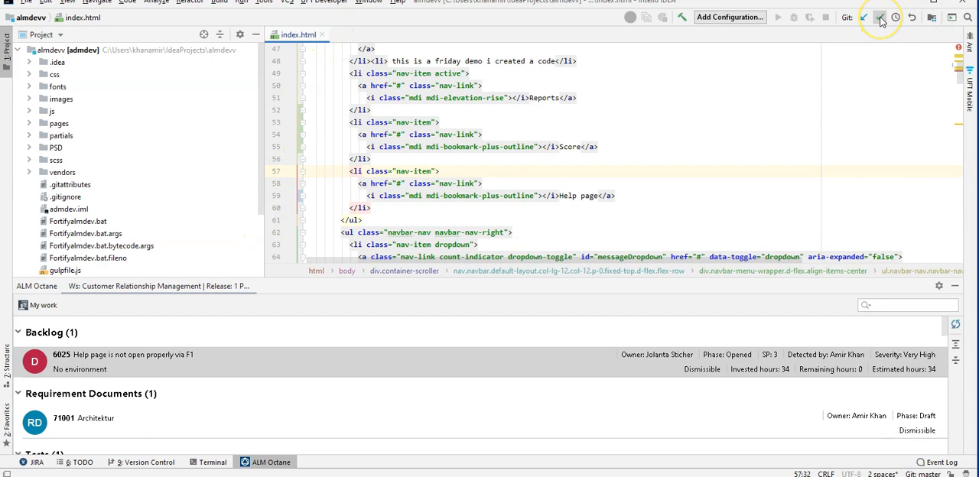
# Step: Commit index.html as 'defect #6025 - navigation pane changed, item for help added.' using Commit and Push
pyautogui.click(879, 17)
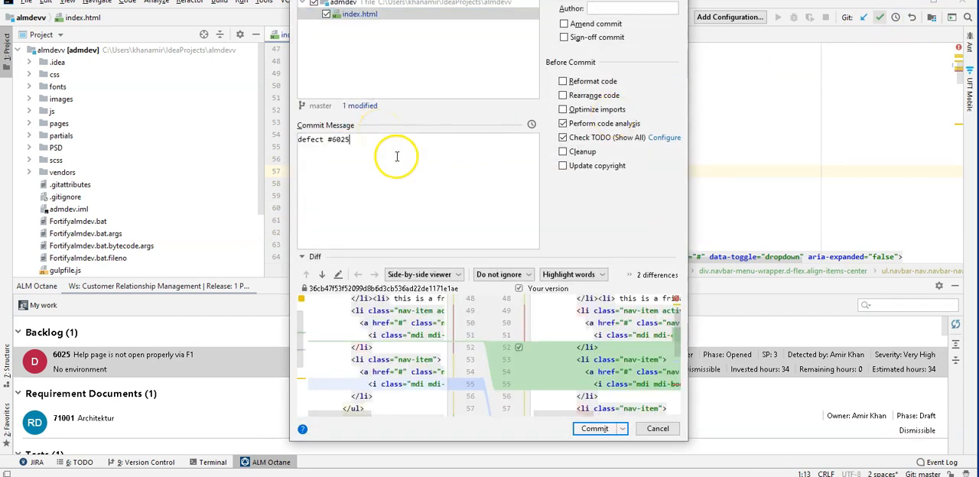
pyautogui.write('- navi')
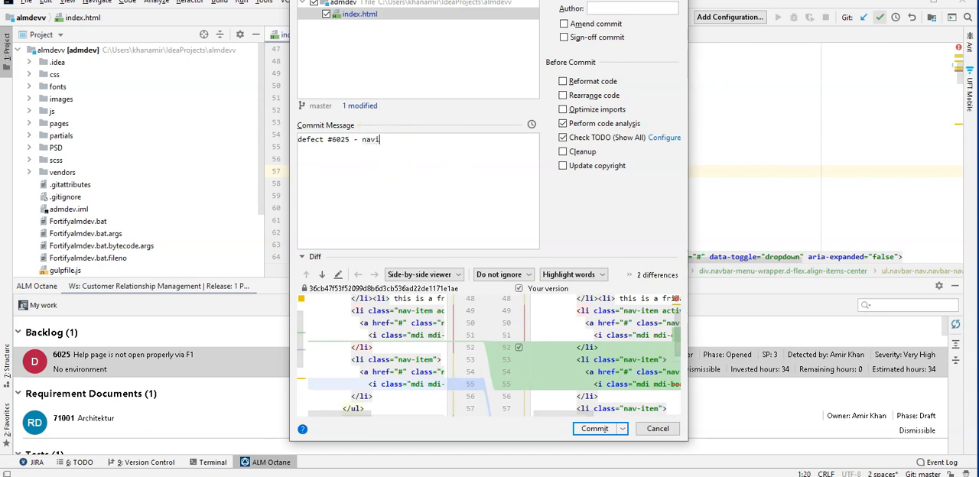
pyautogui.write('gation')
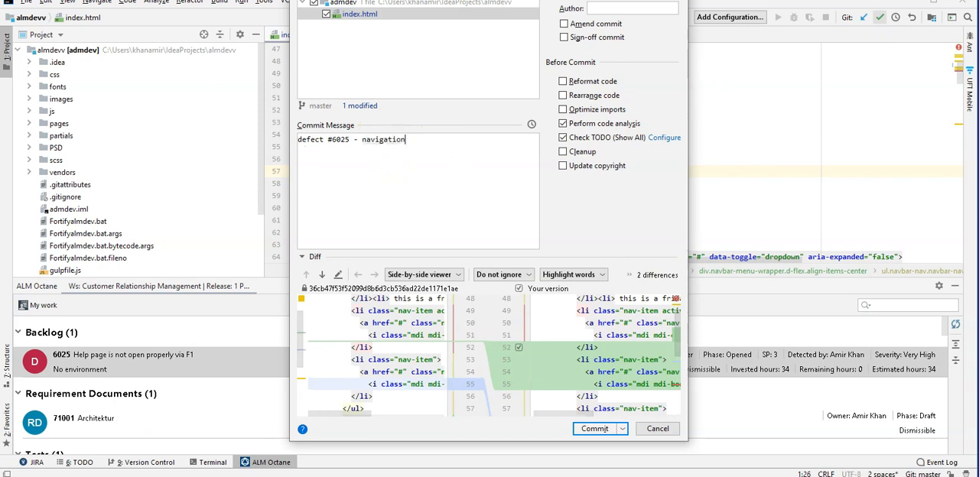
pyautogui.write('pane changed, item for help added.')
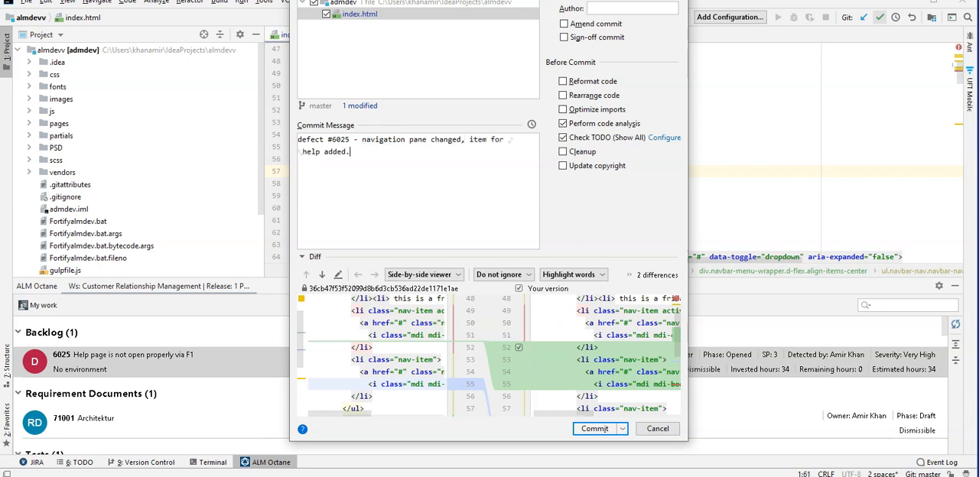
pyautogui.moveTo(621, 429)
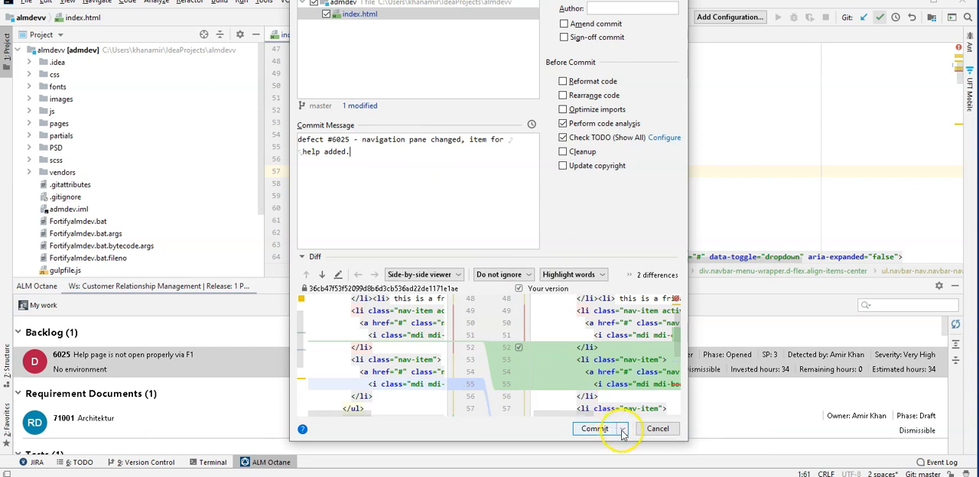
pyautogui.click(623, 428)
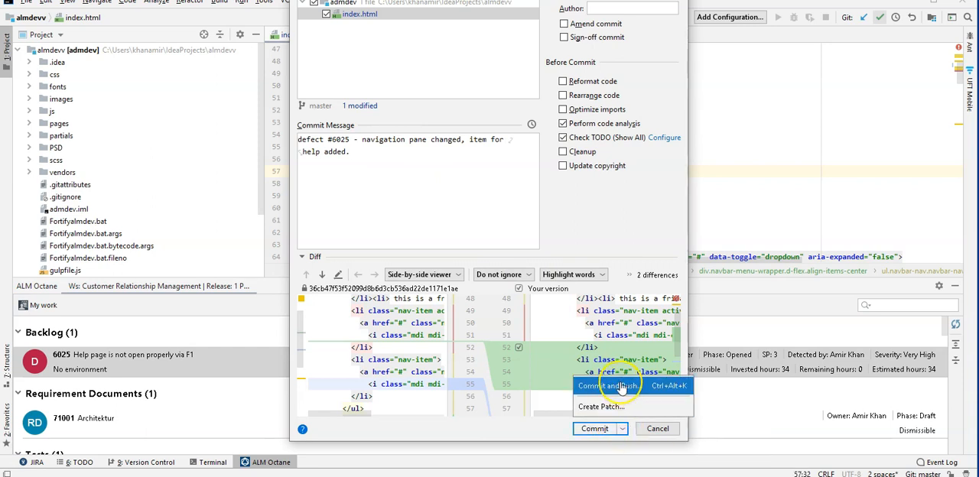
pyautogui.click(621, 385)
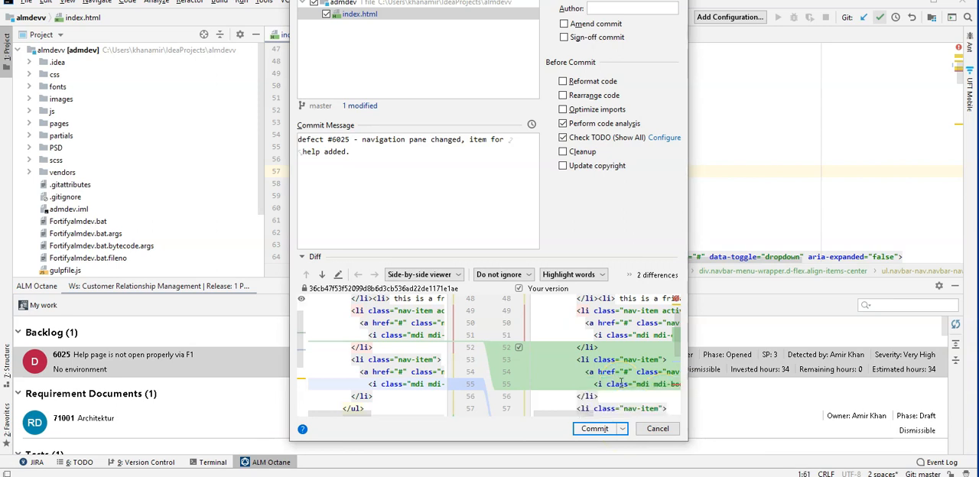
pyautogui.click(594, 428)
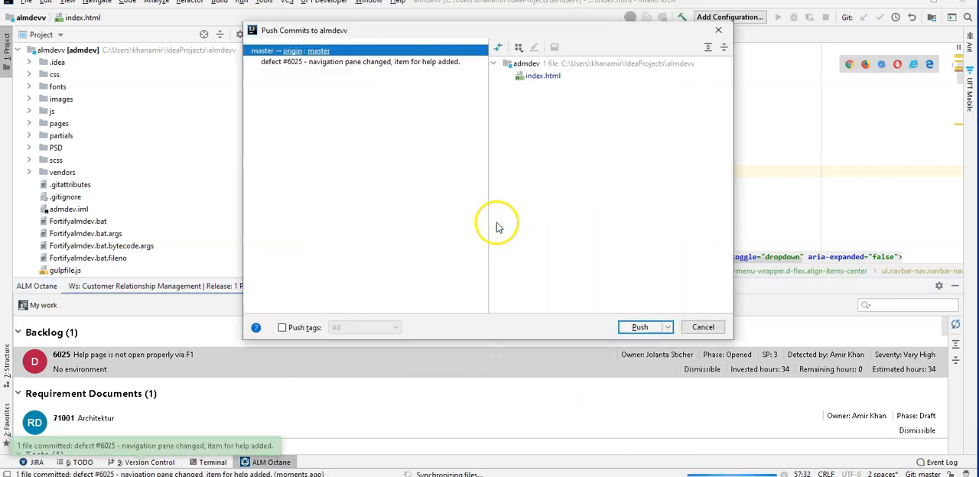
# Step: Confirm the push of the defect #6025 commit to origin/master
pyautogui.click(639, 327)
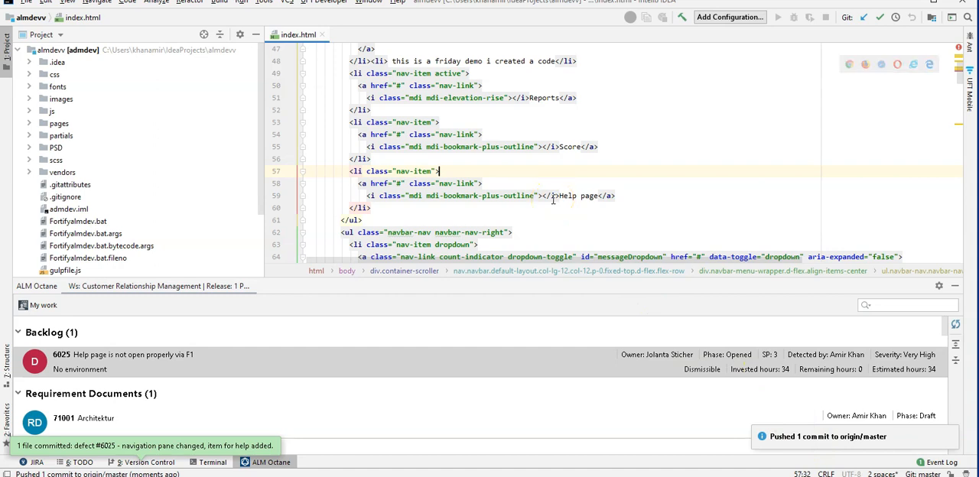
pyautogui.moveTo(591, 171)
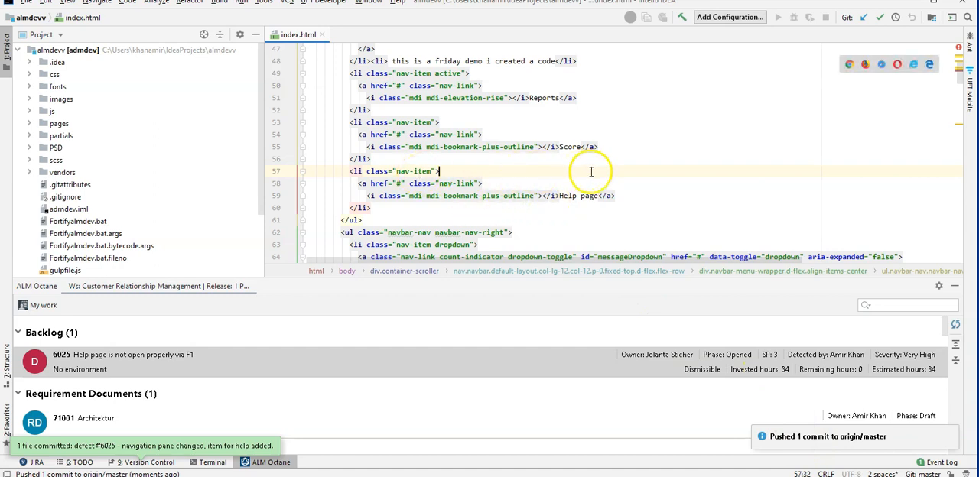